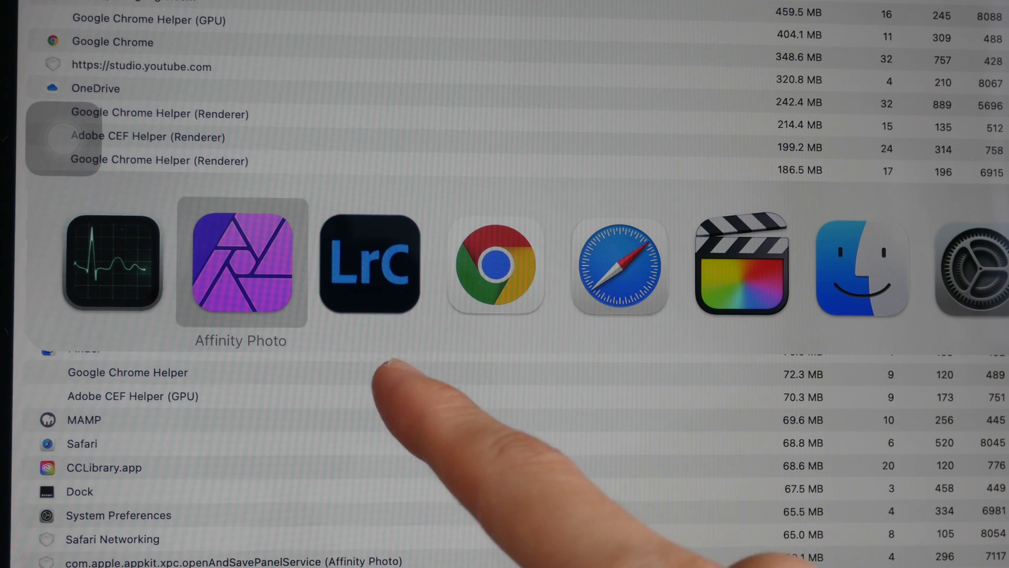
mouse_move(369, 263)
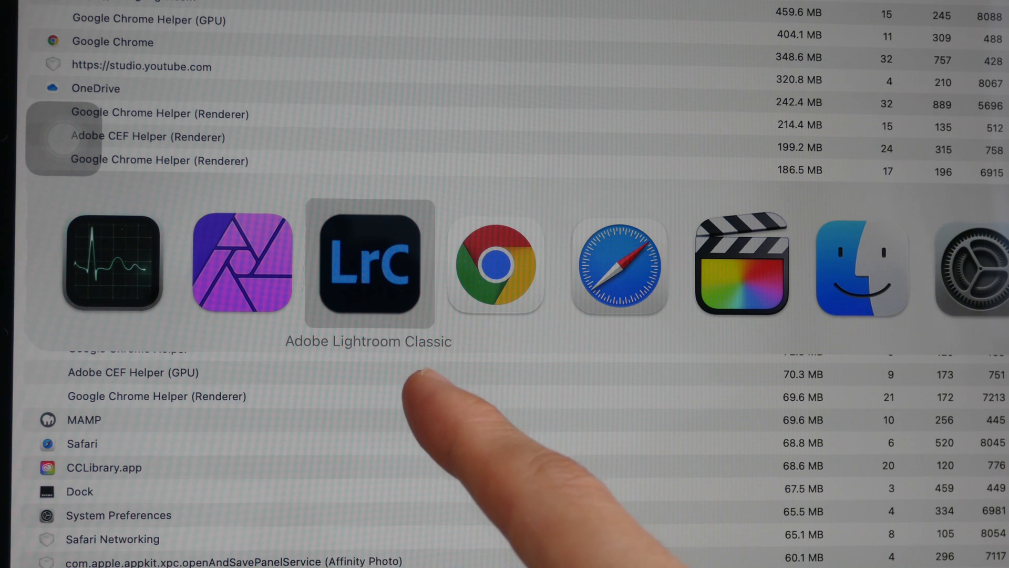
mouse_move(386, 400)
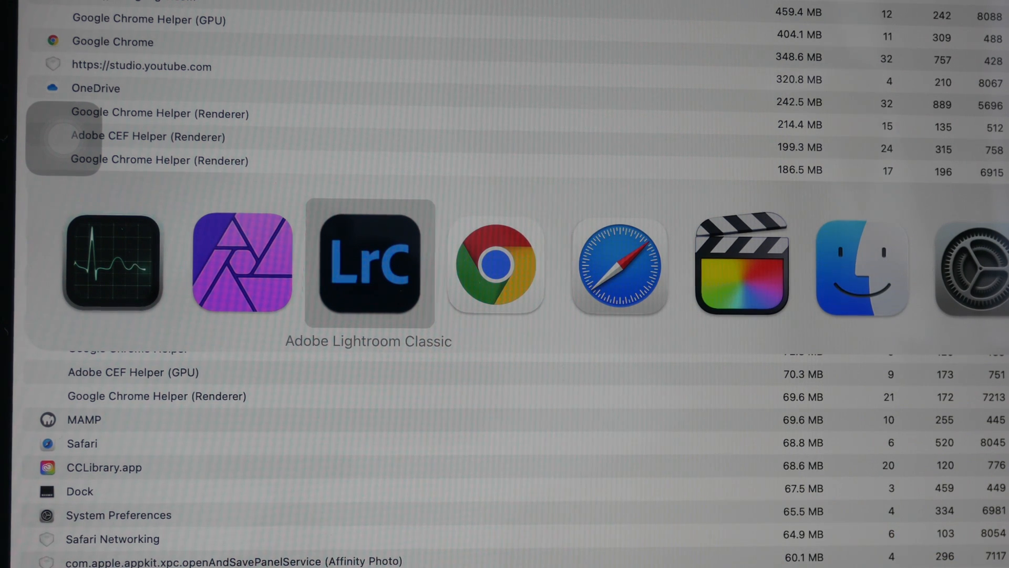
mouse_move(495, 267)
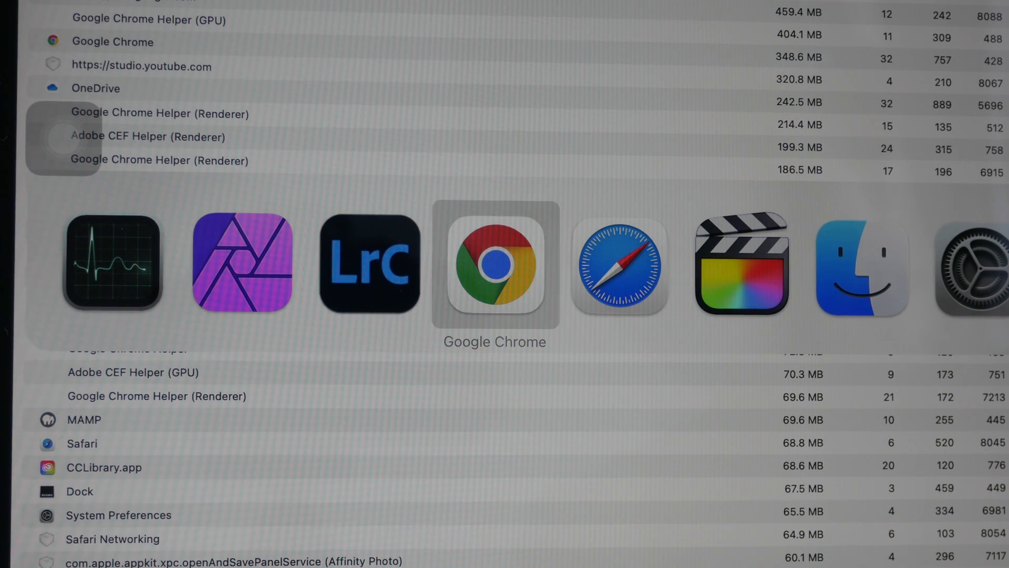
mouse_move(619, 266)
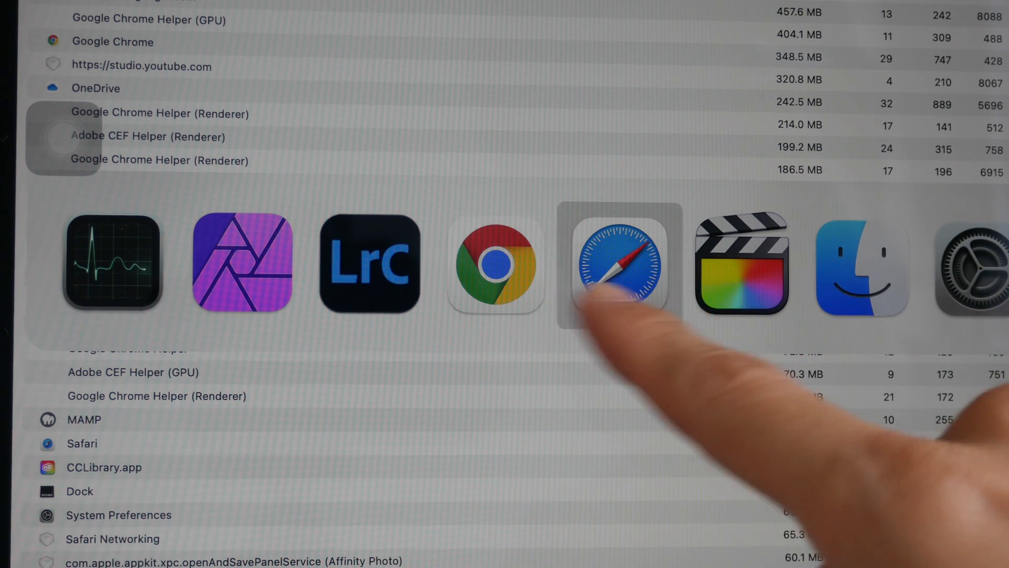
mouse_move(618, 264)
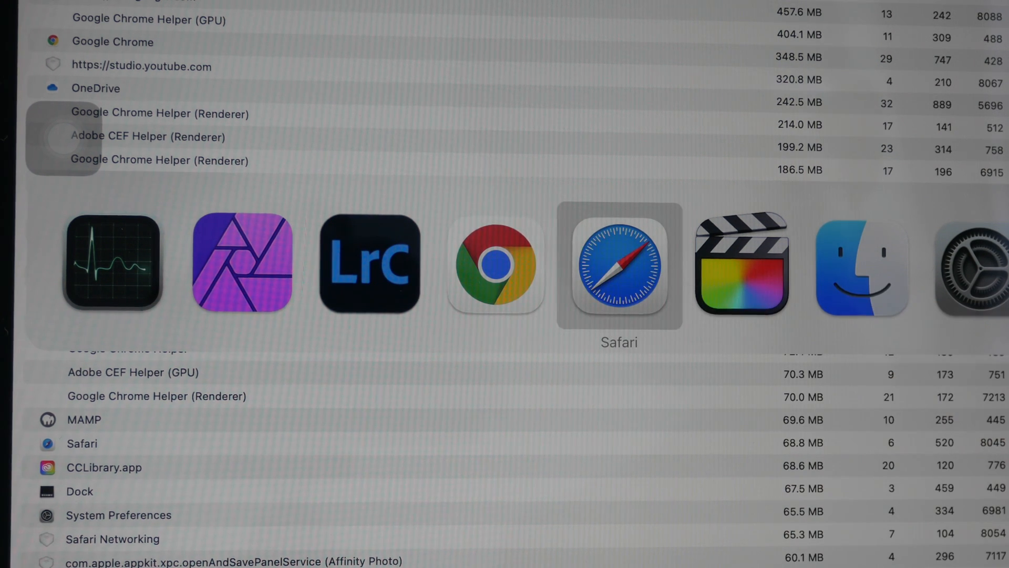
mouse_move(741, 265)
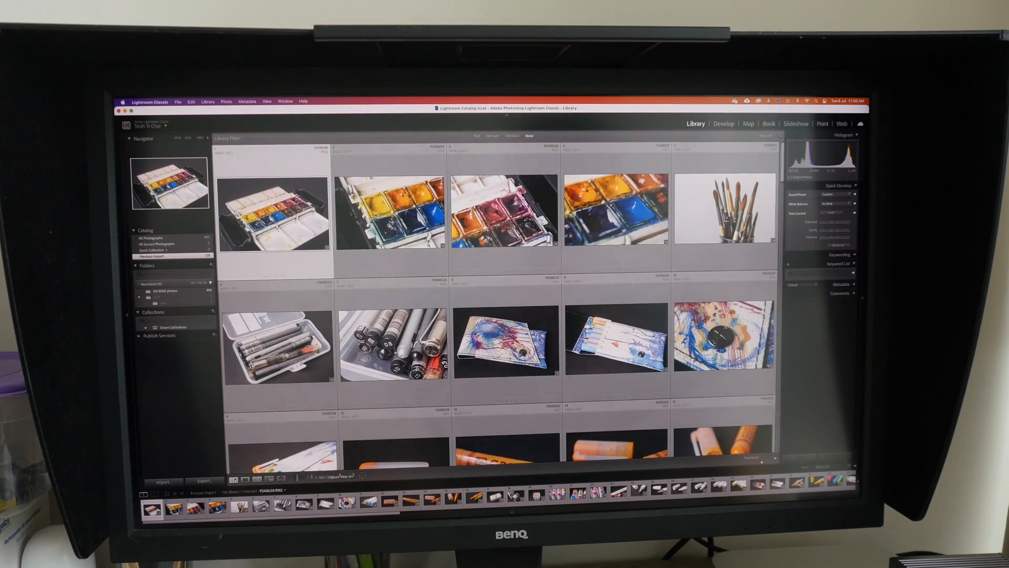
Show the Lightroom Classic Library grid of watercolour and art-supply photos.
click(389, 209)
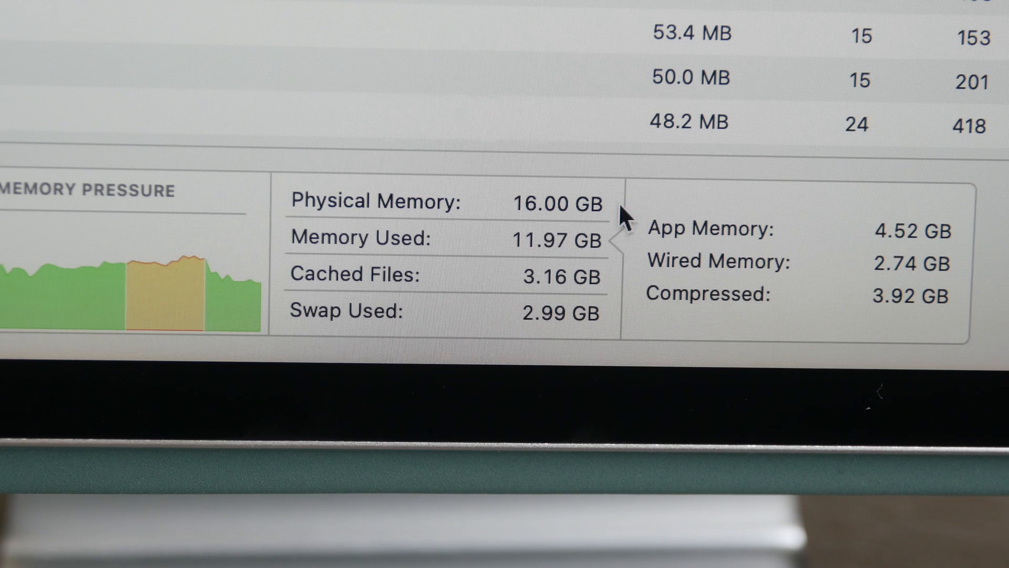
mouse_move(624, 242)
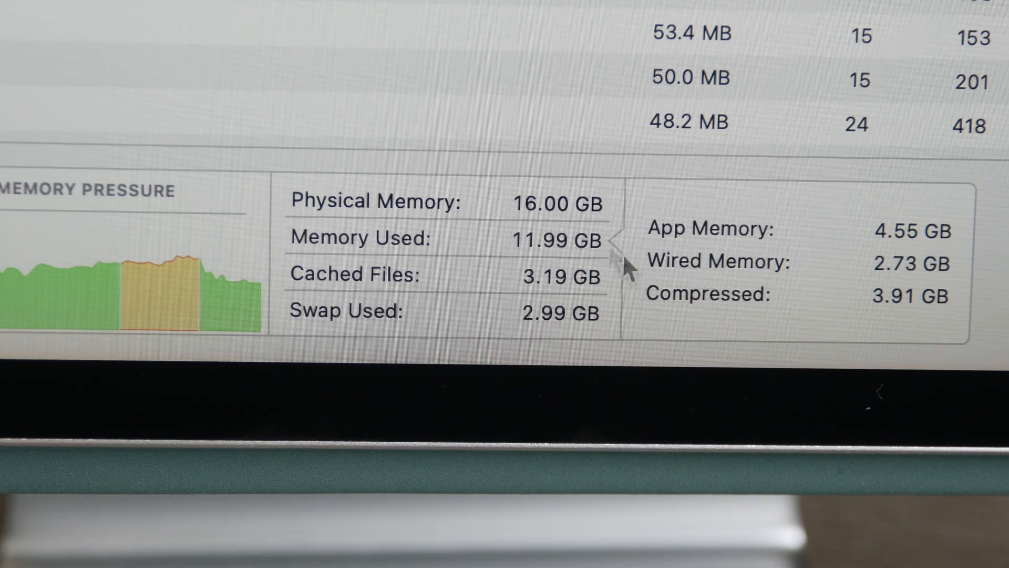
mouse_move(746, 258)
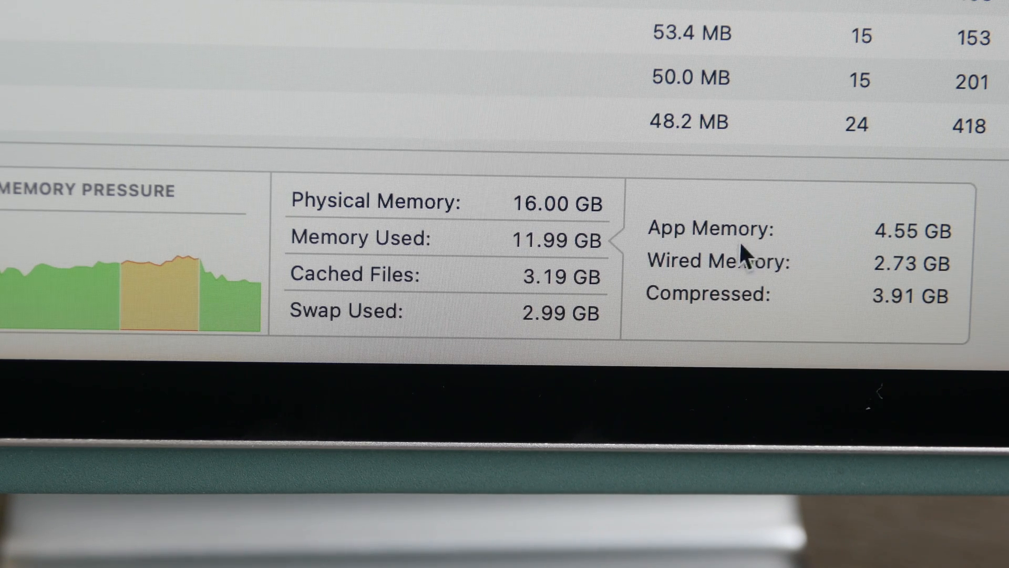
mouse_move(801, 248)
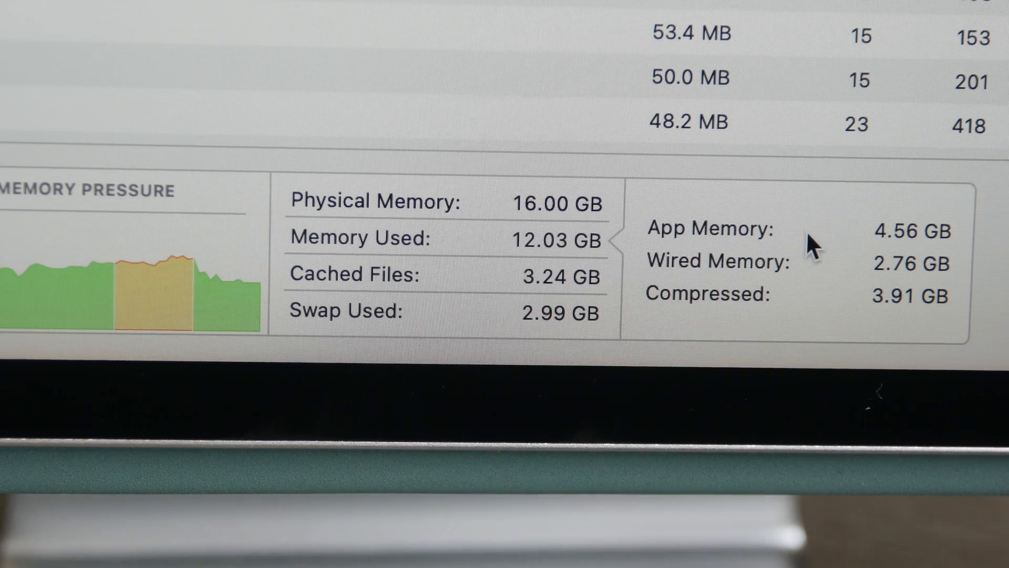
mouse_move(846, 251)
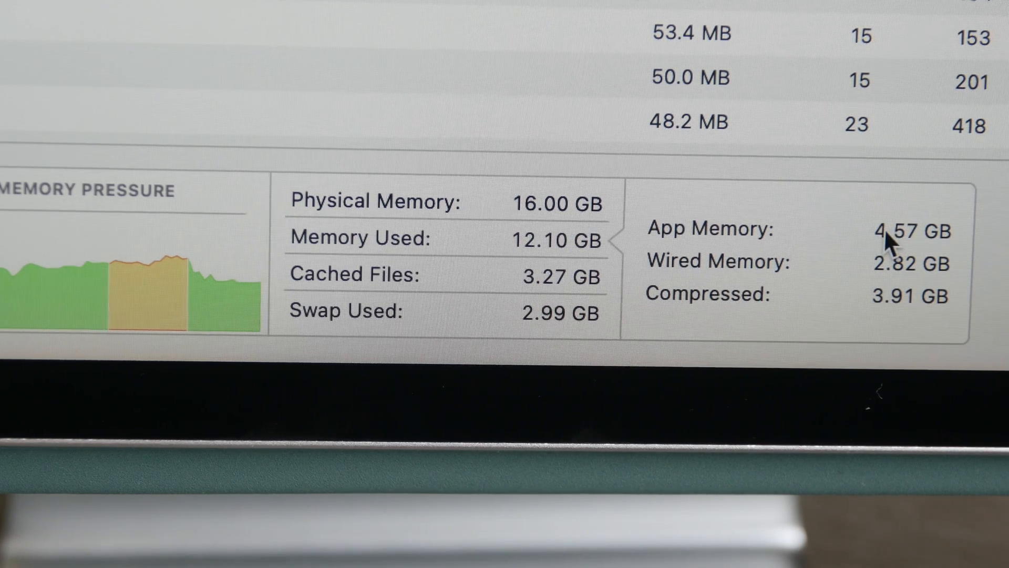
mouse_move(888, 258)
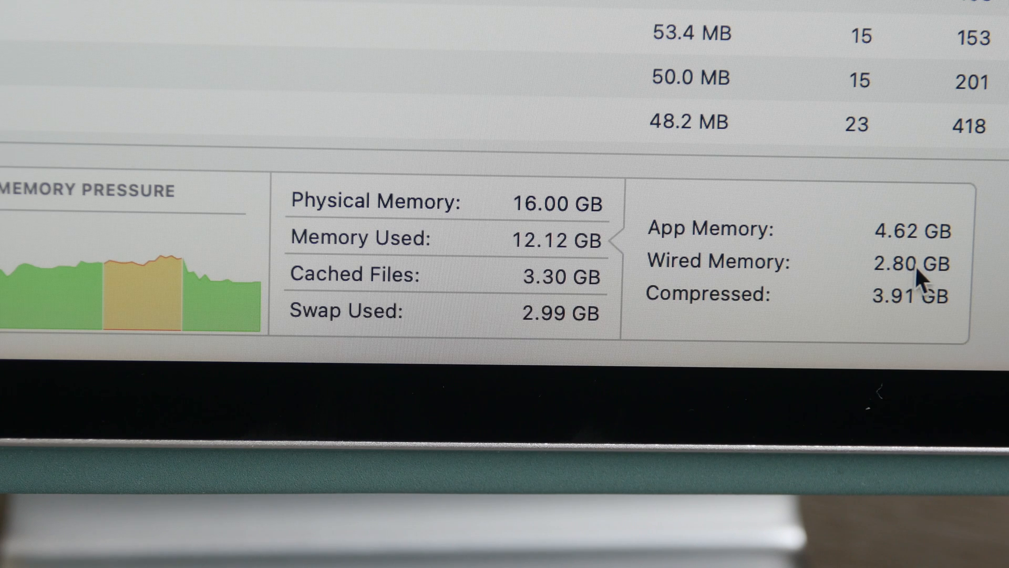
mouse_move(766, 309)
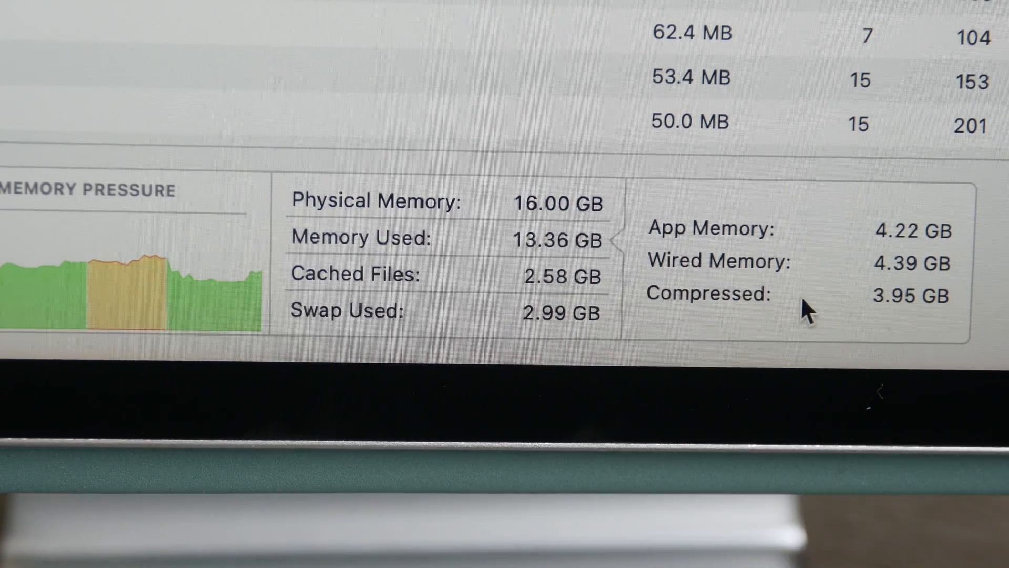
mouse_move(840, 309)
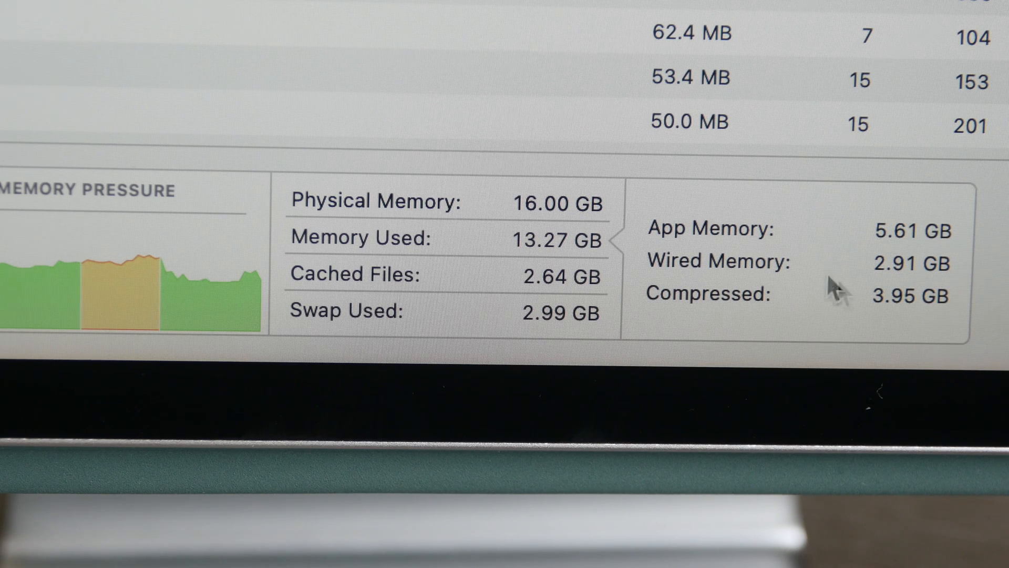
mouse_move(930, 225)
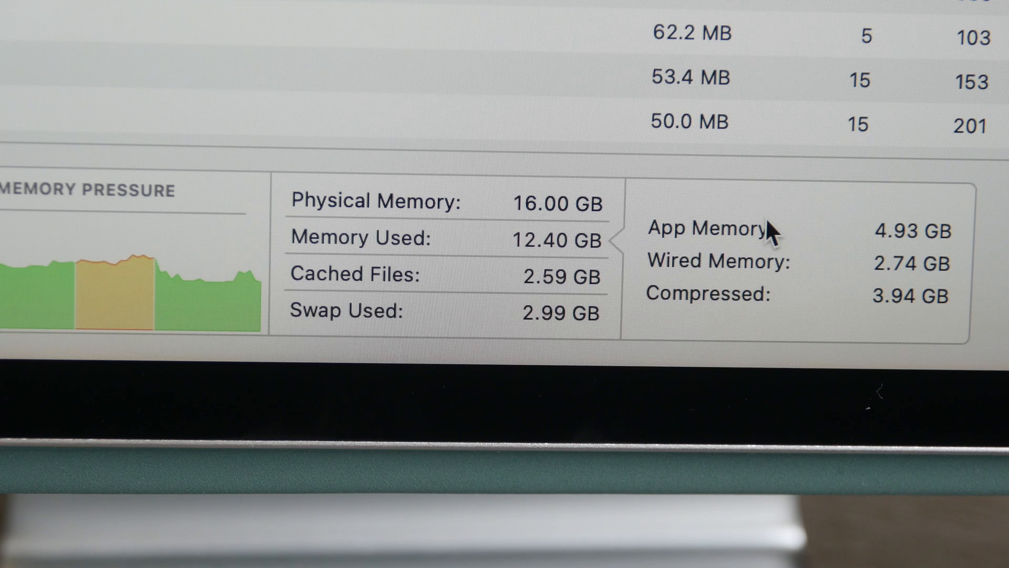
mouse_move(621, 231)
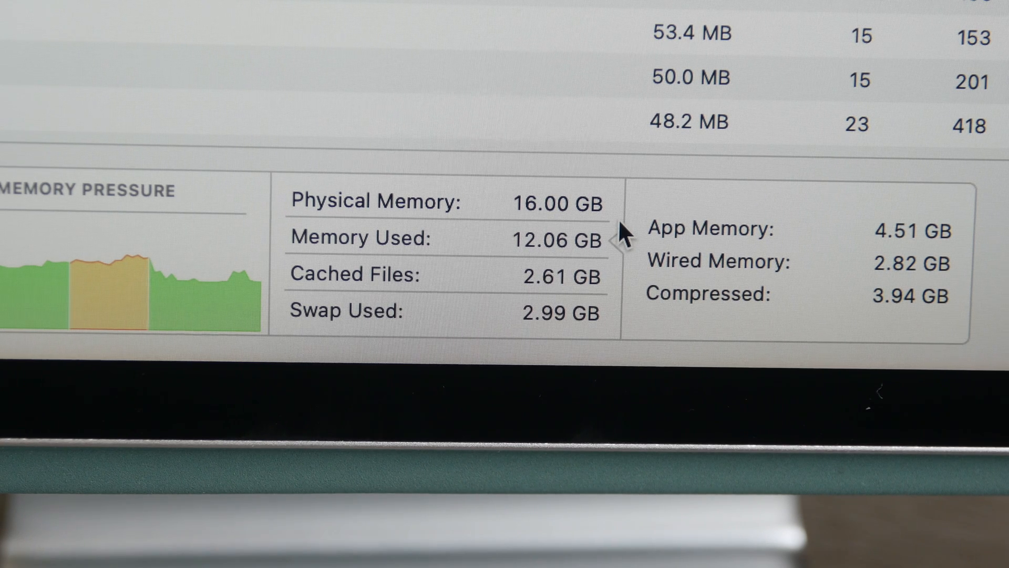
mouse_move(758, 239)
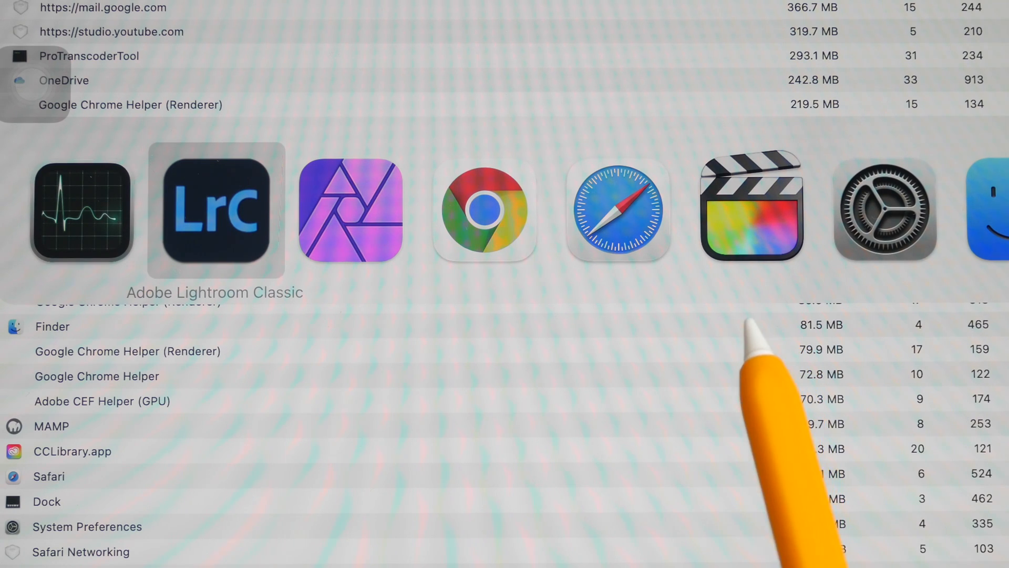
mouse_move(708, 386)
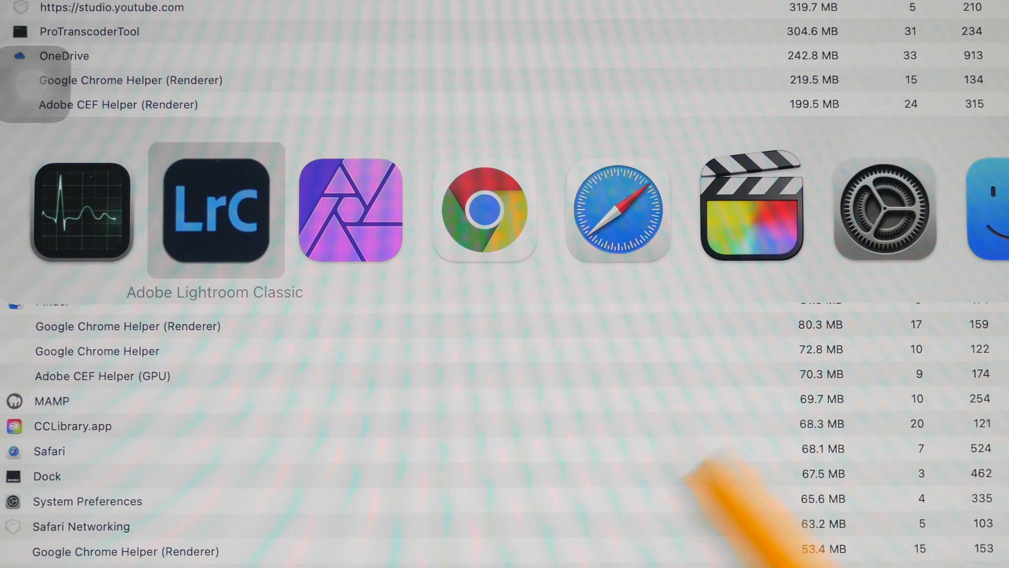
mouse_move(824, 386)
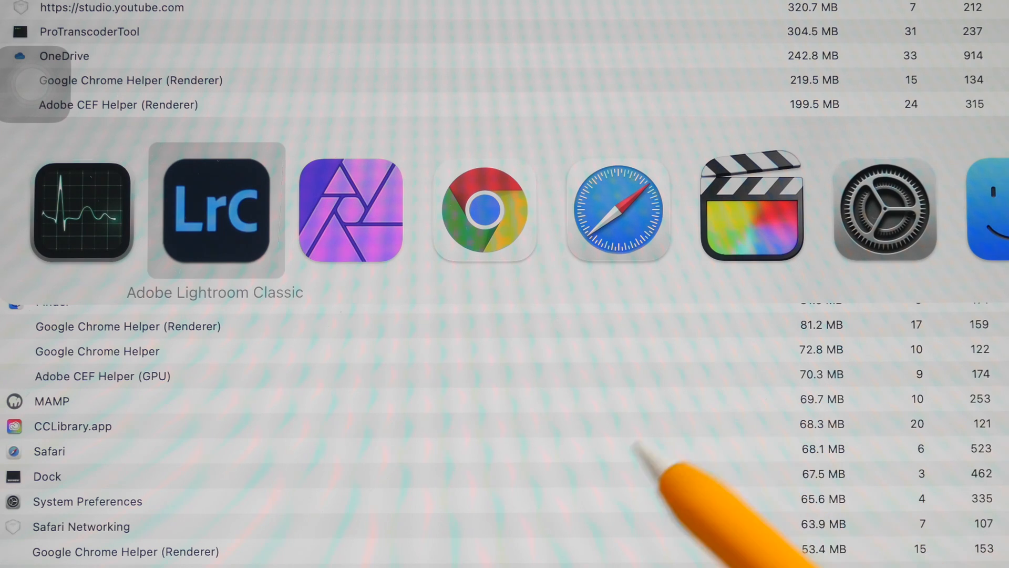
mouse_move(225, 321)
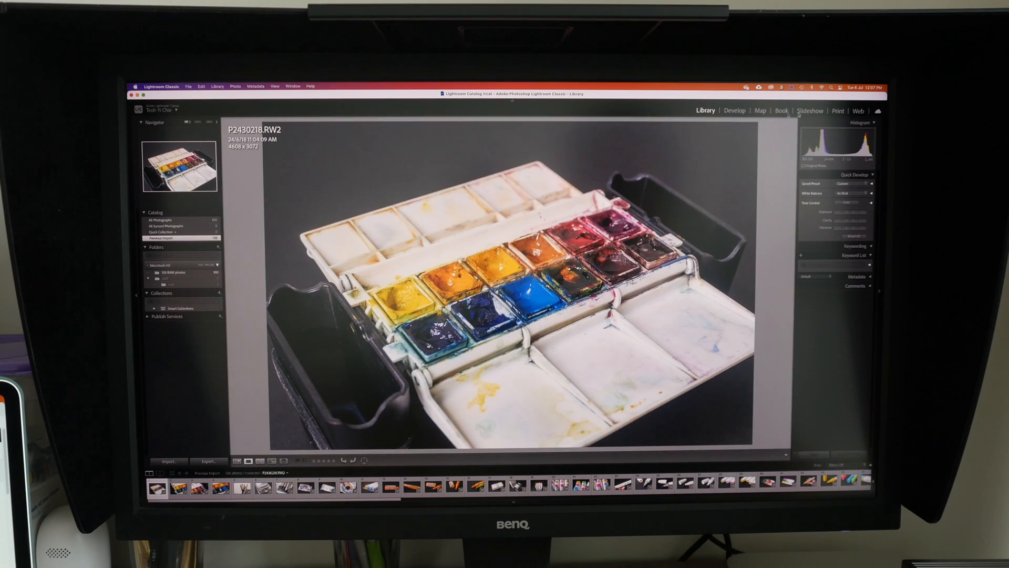
Switch to the Develop module to edit the watercolour paint-box photo.
click(733, 110)
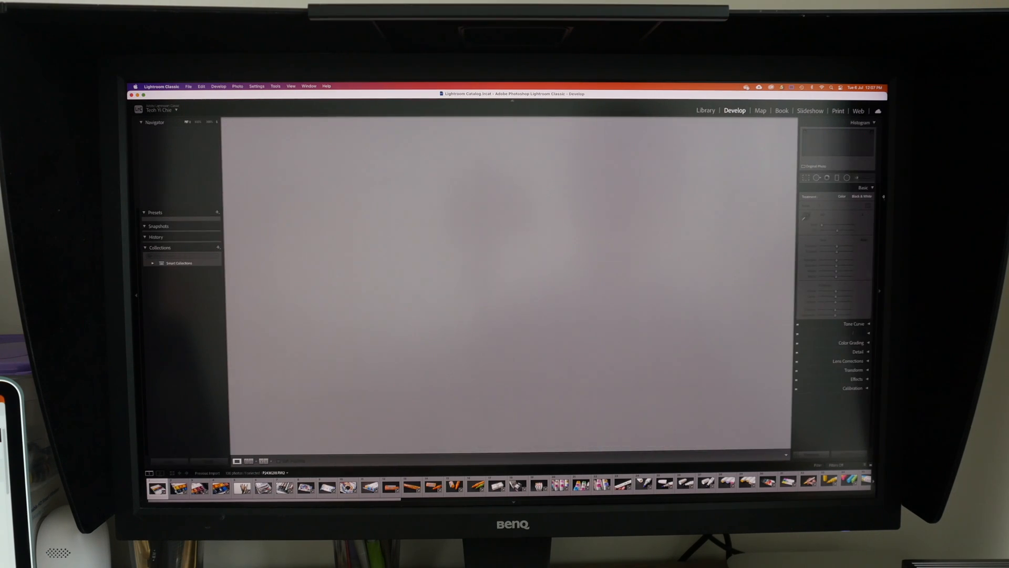